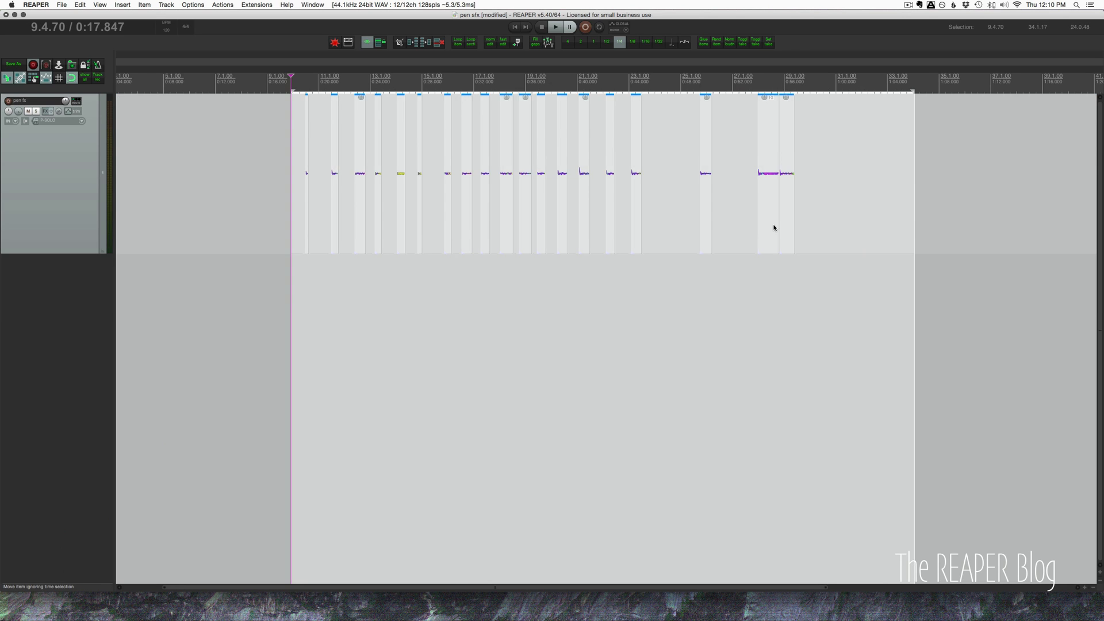
mouse_move(766, 211)
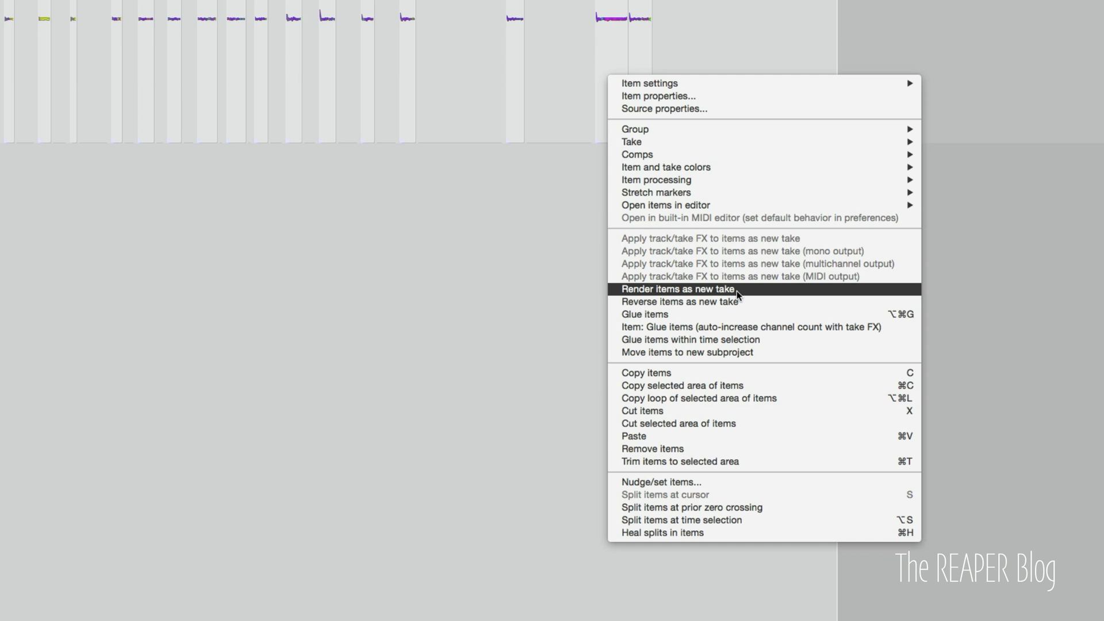
Render the selected pen sound items as new takes
left_click(677, 288)
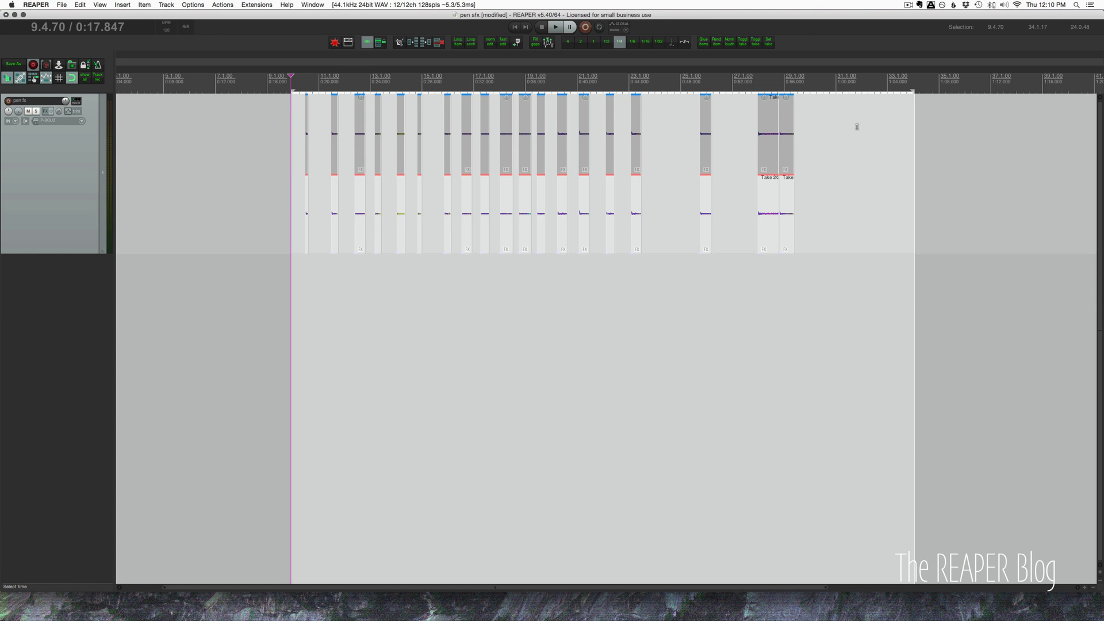
mouse_move(739, 225)
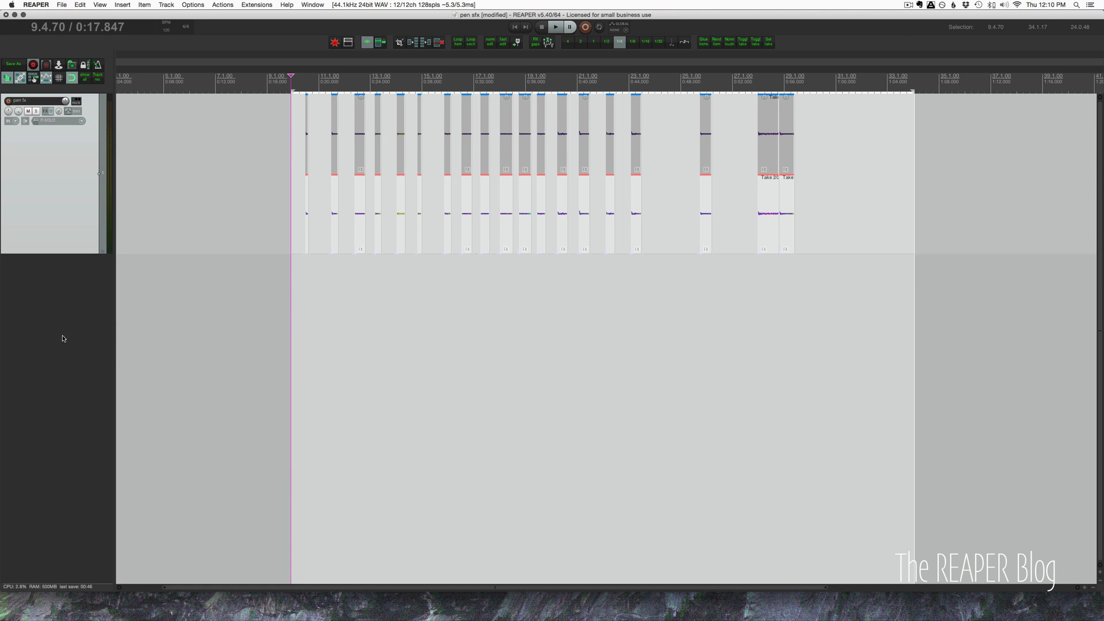
Insert a new track hosting VSTi: Kontakt 5 (8 out) and show its instrument editing view
right_click(62, 338)
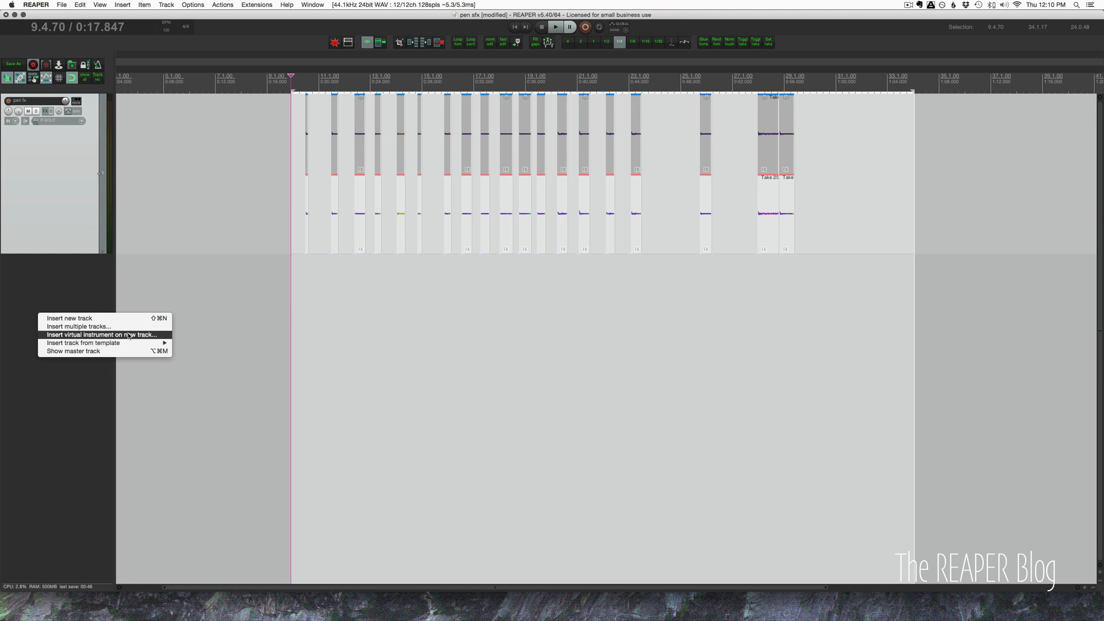
left_click(101, 334)
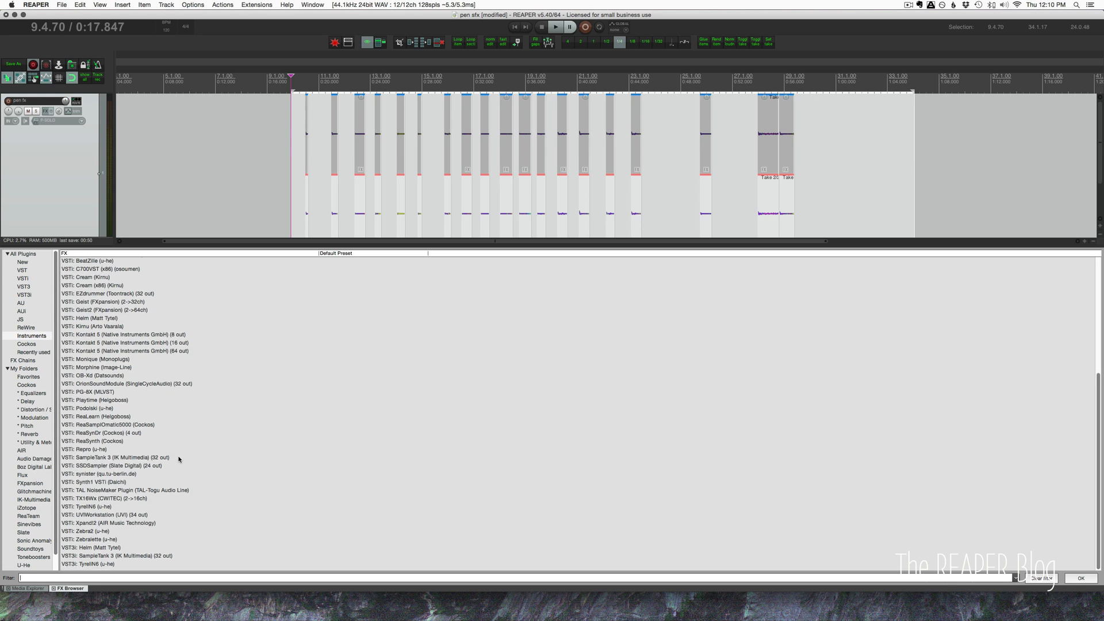
left_click(127, 337)
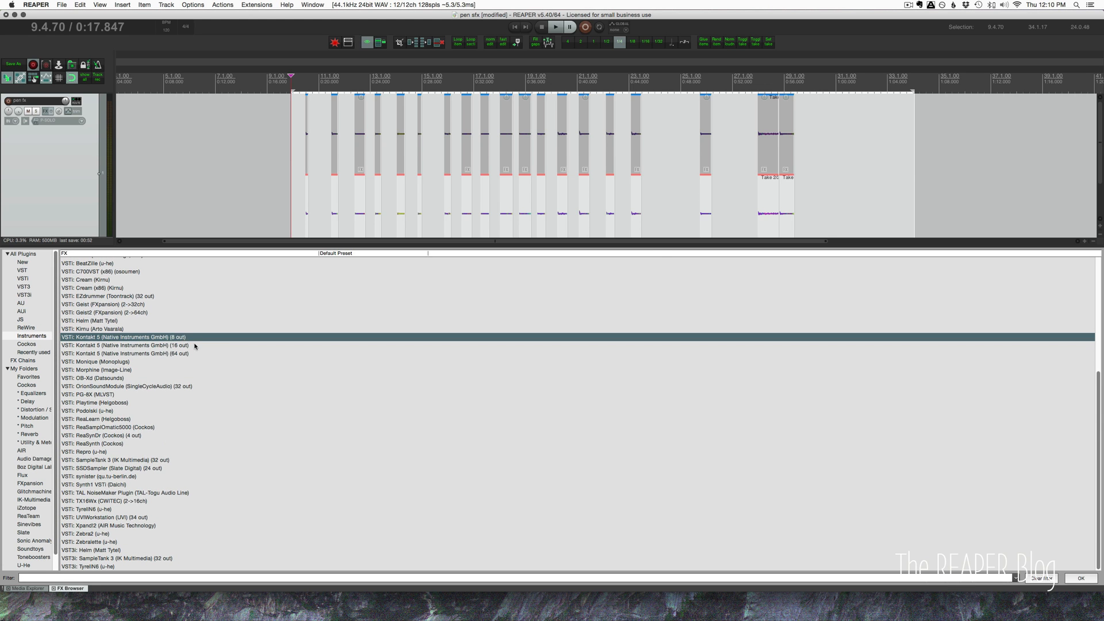
double_click(126, 337)
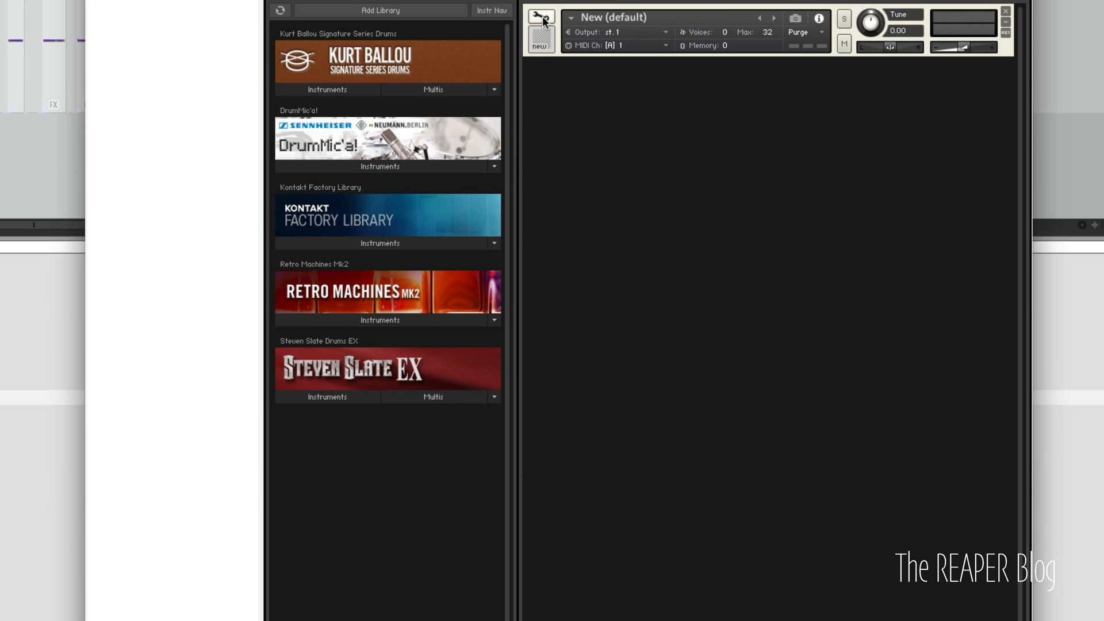
left_click(540, 17)
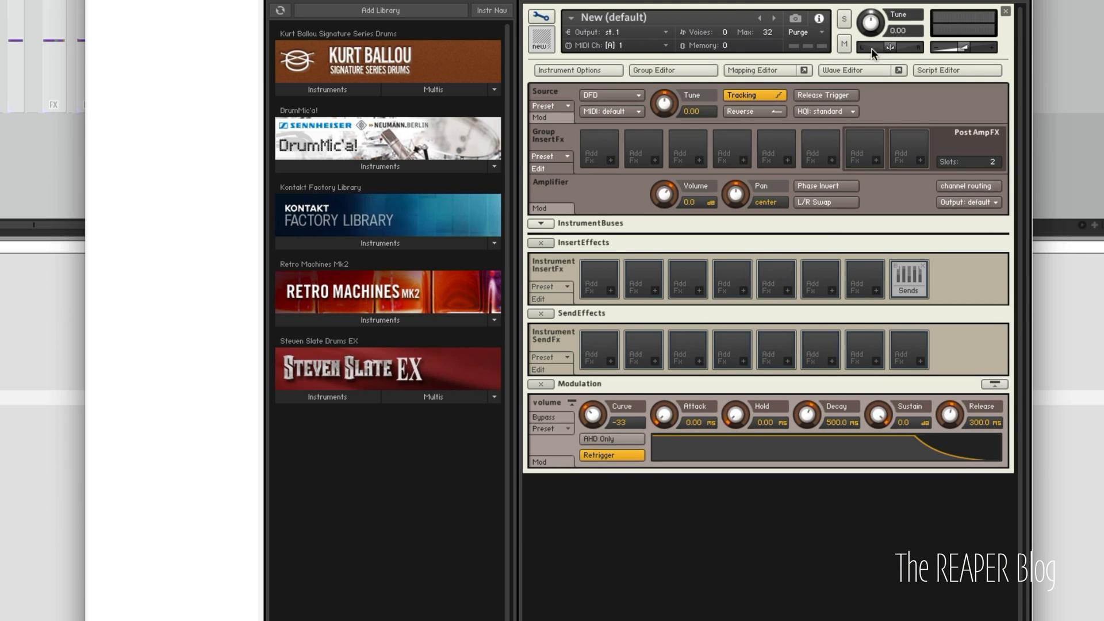
left_click(755, 70)
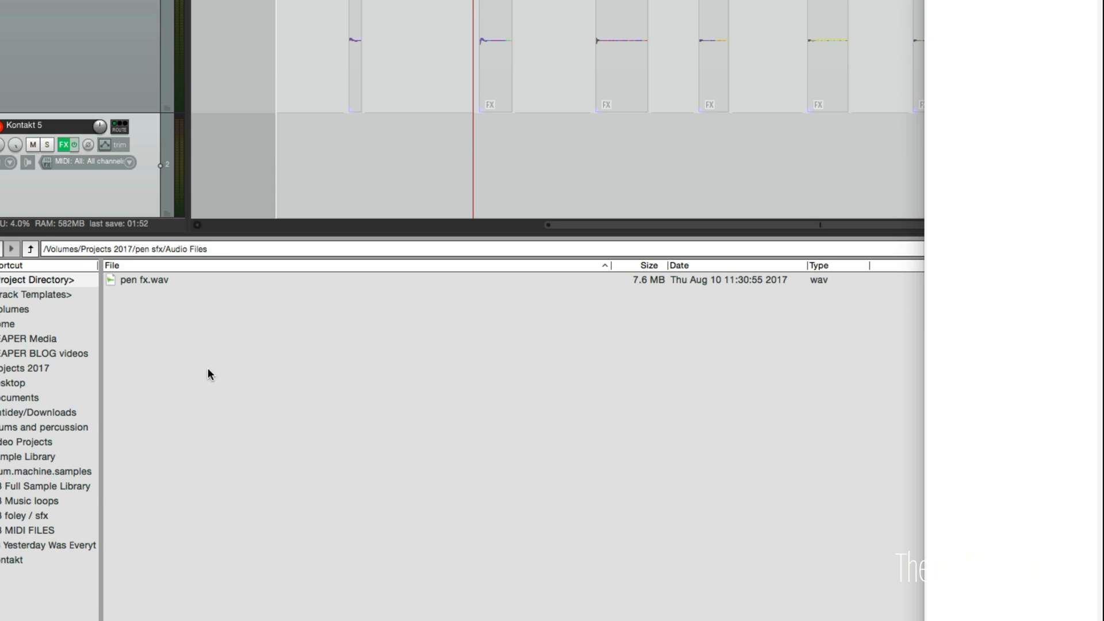
Browse to the project's audio files folder and select the nineteen rendered pen fx files
left_click(39, 295)
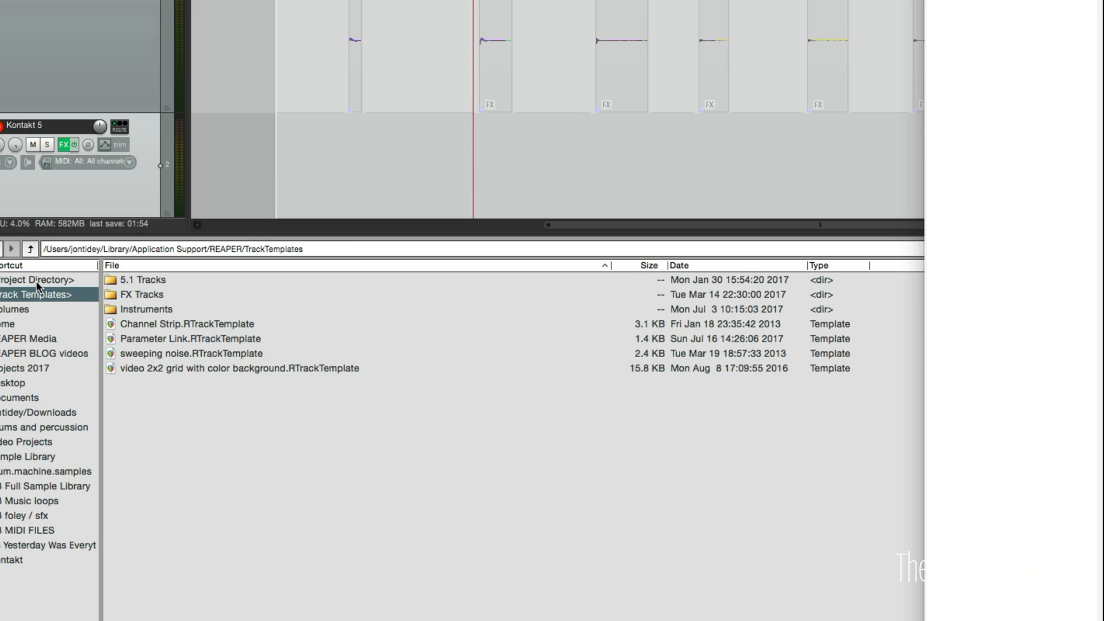
left_click(28, 280)
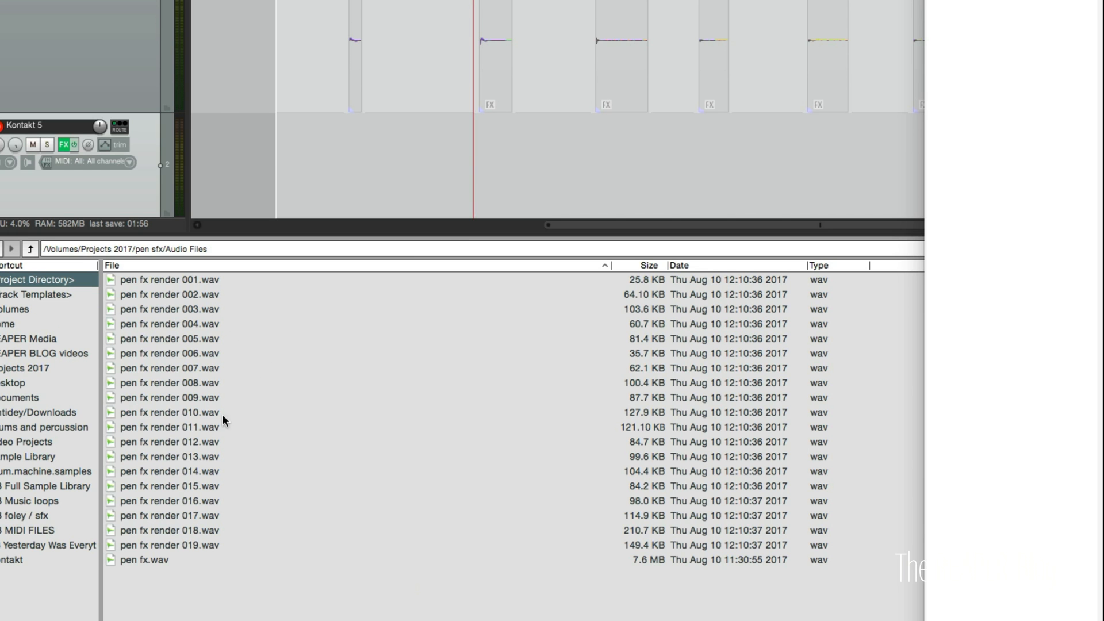
left_click(169, 279)
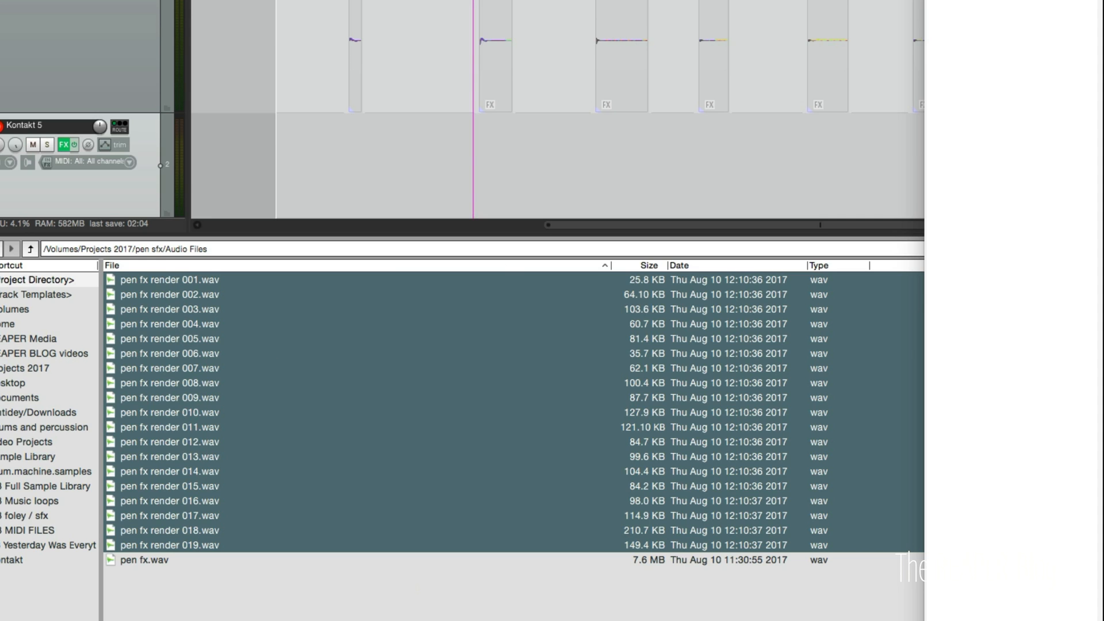
mouse_move(233, 294)
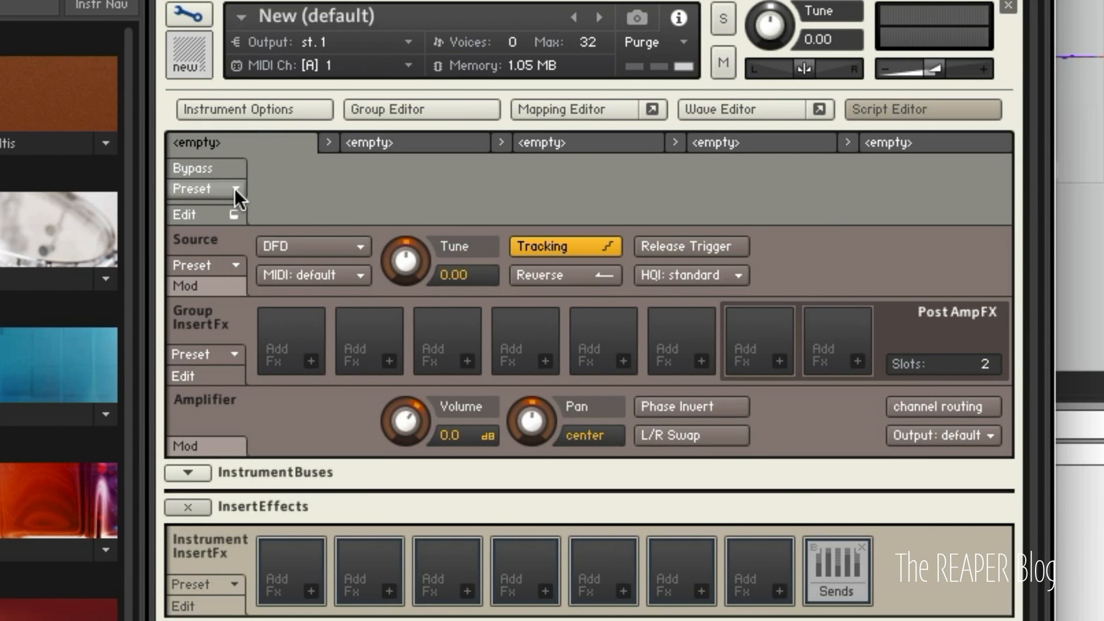
Load the Factory > Sequencing > Arpeggiator preset into the first script slot
left_click(226, 188)
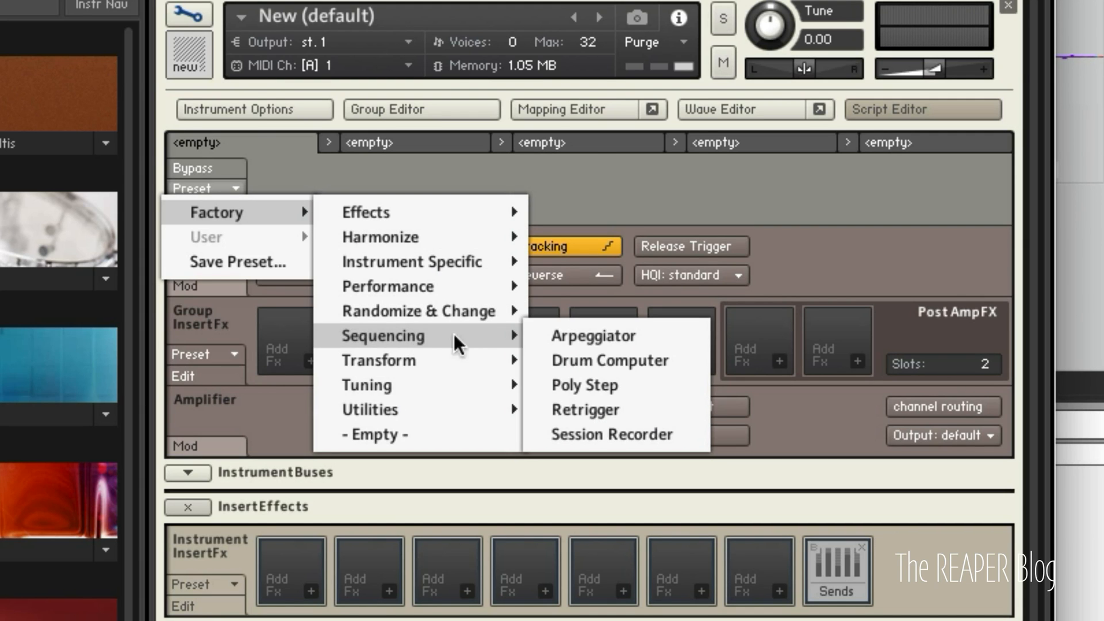
left_click(593, 335)
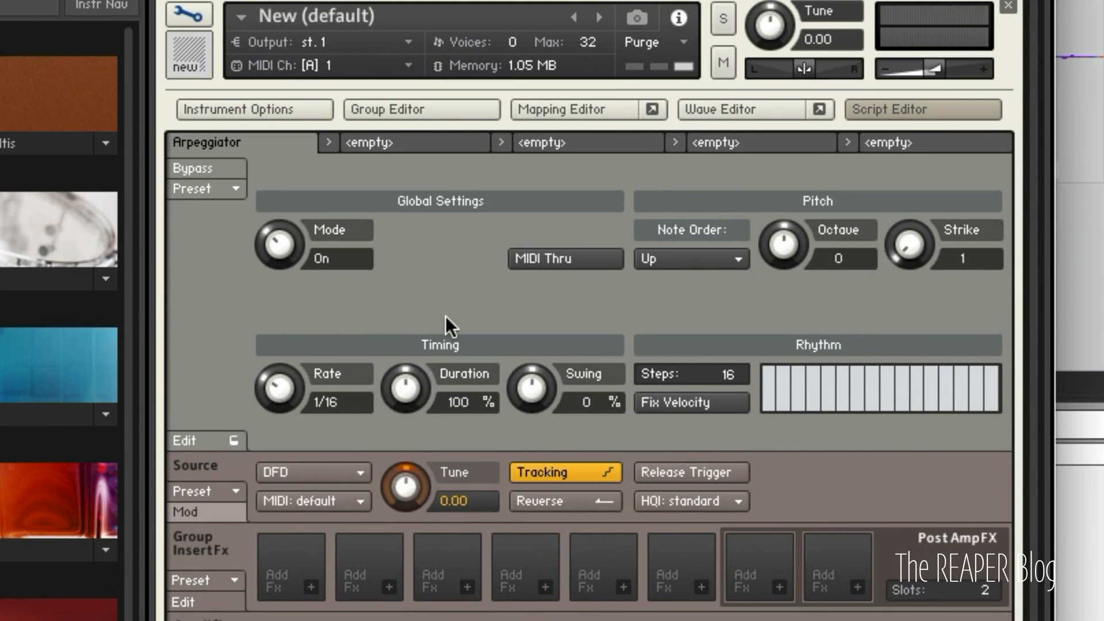
mouse_move(281, 393)
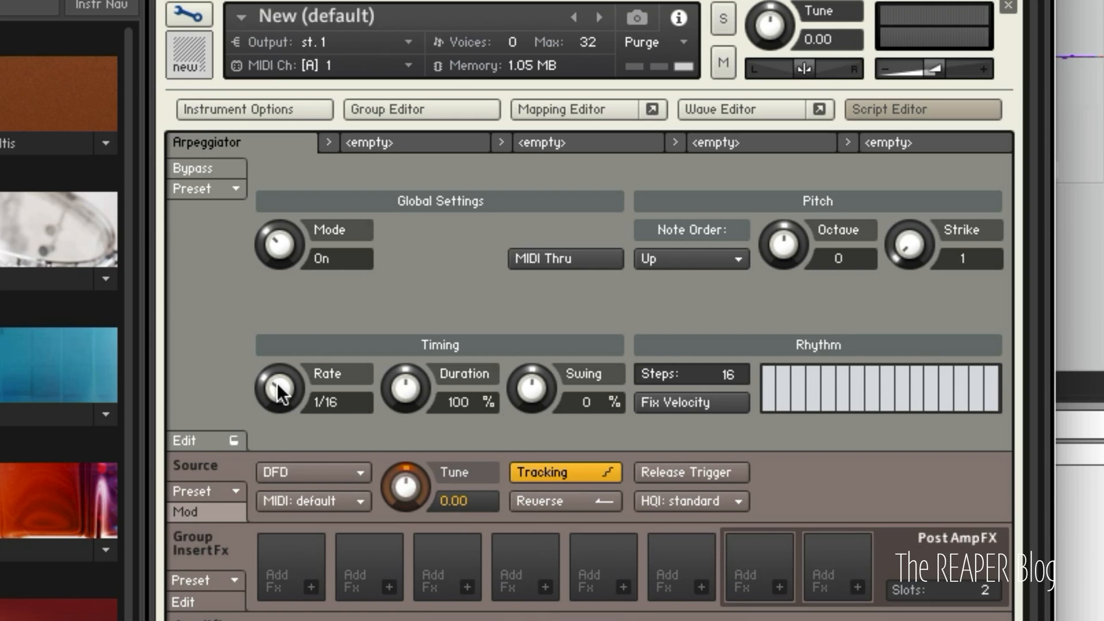
Set the Kontakt arpeggiator rate to 1/8 T and note order to Up & Down
left_click_drag(281, 390, 285, 369)
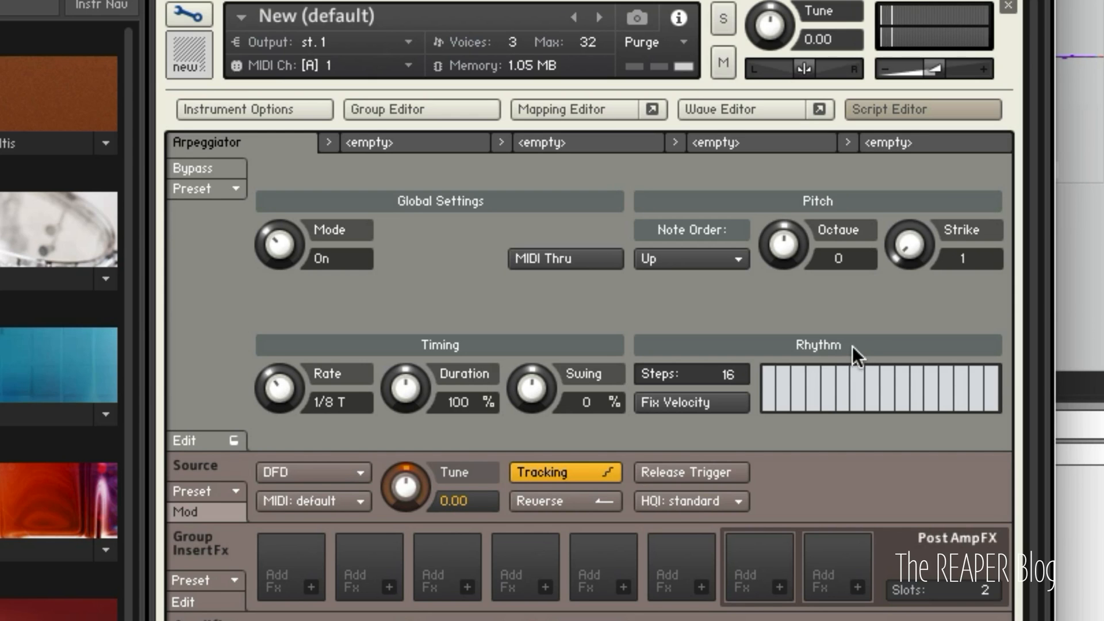
left_click(690, 259)
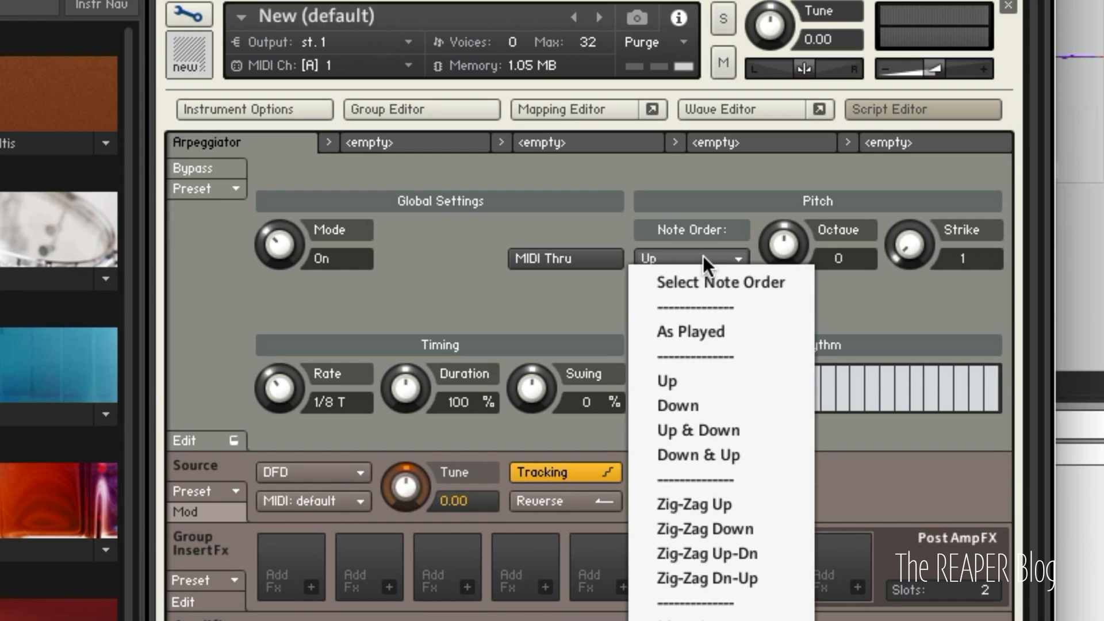
mouse_move(713, 454)
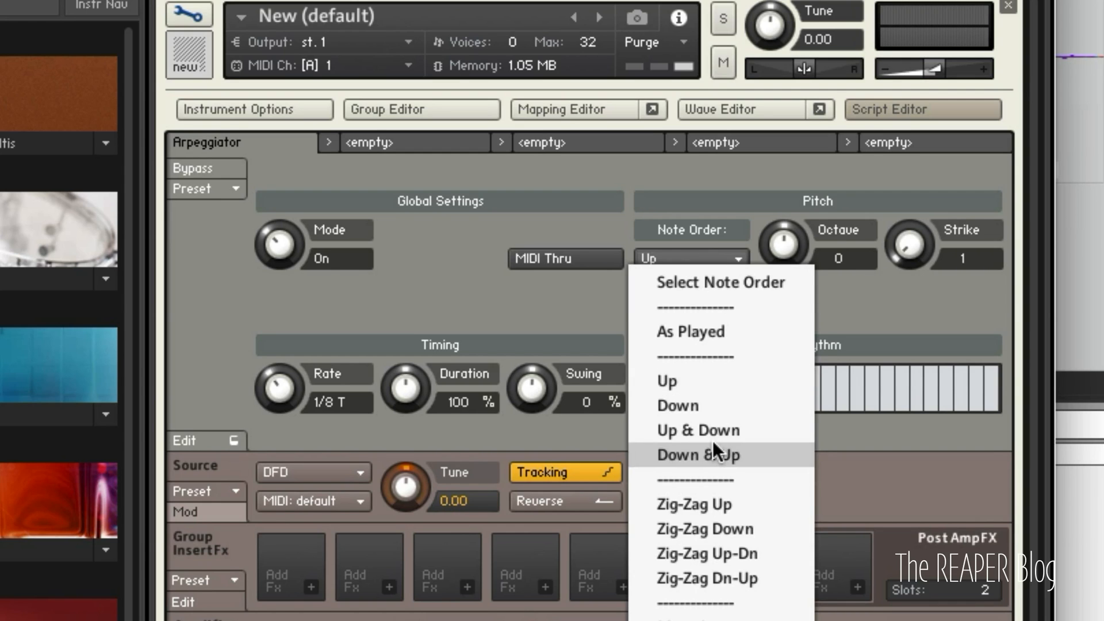
left_click(705, 529)
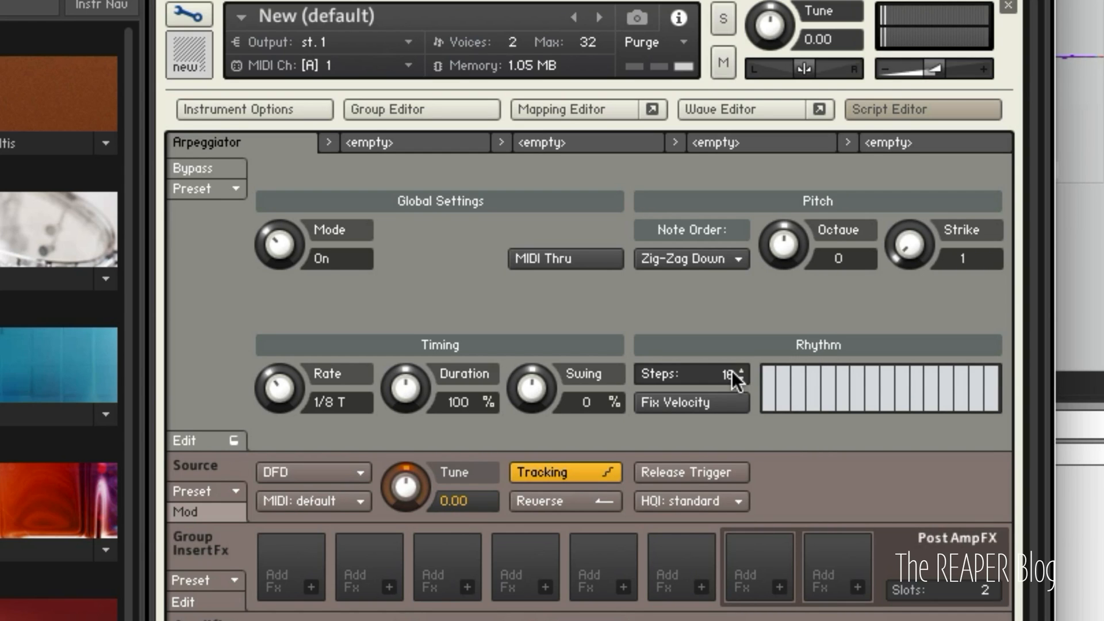
left_click(691, 259)
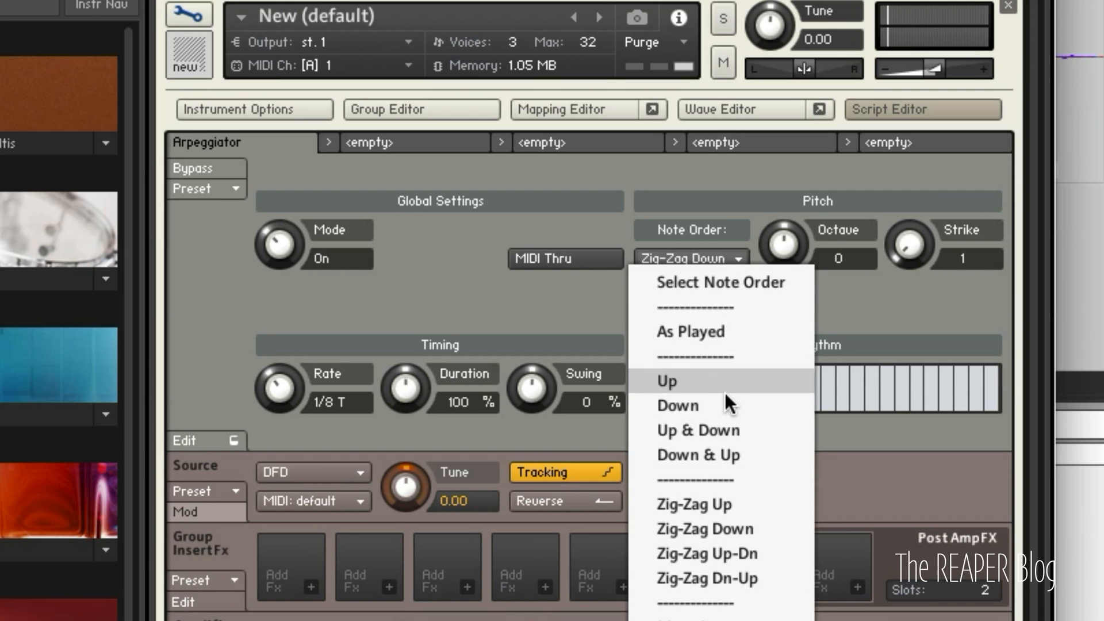
left_click(698, 430)
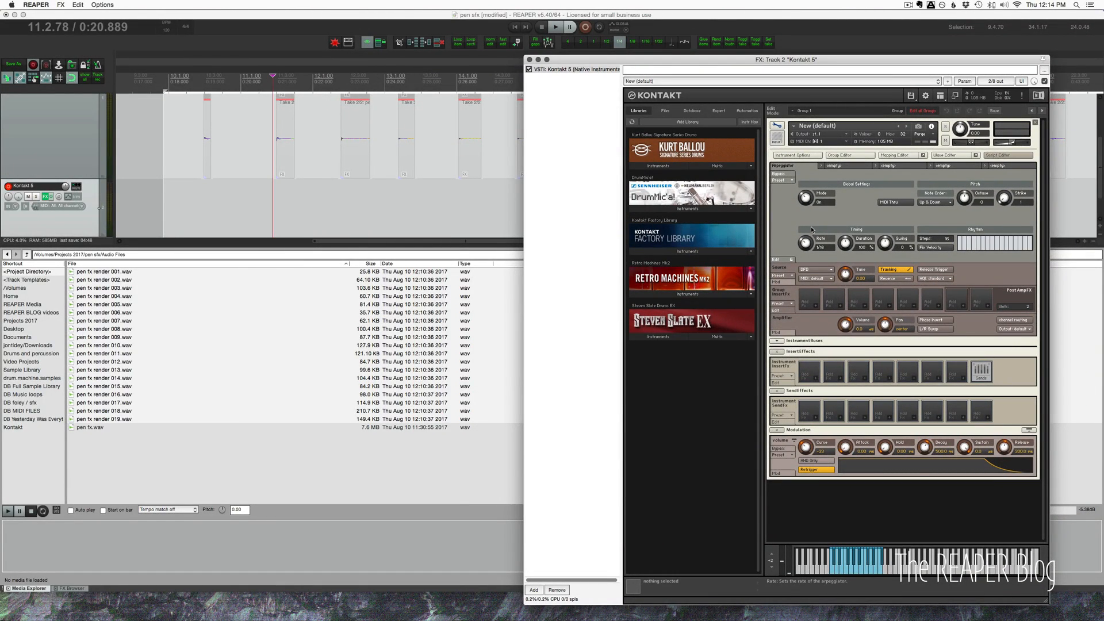
mouse_move(830, 237)
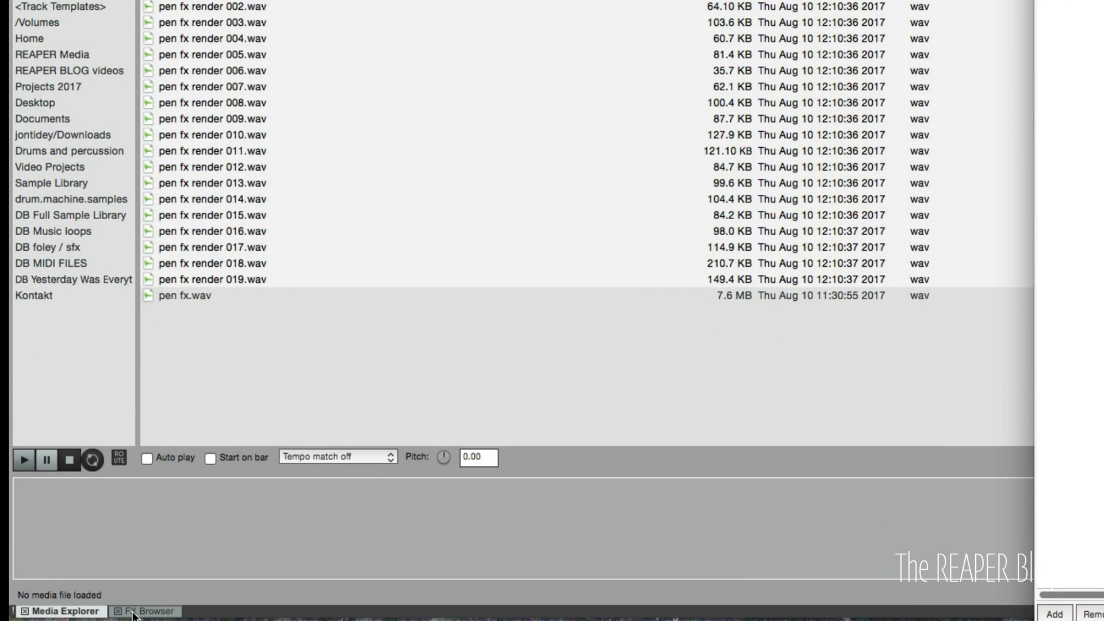
Filter the JS effects for 'midi' and add JS: MIDI Arpeggiator to the Kontakt track
left_click(149, 611)
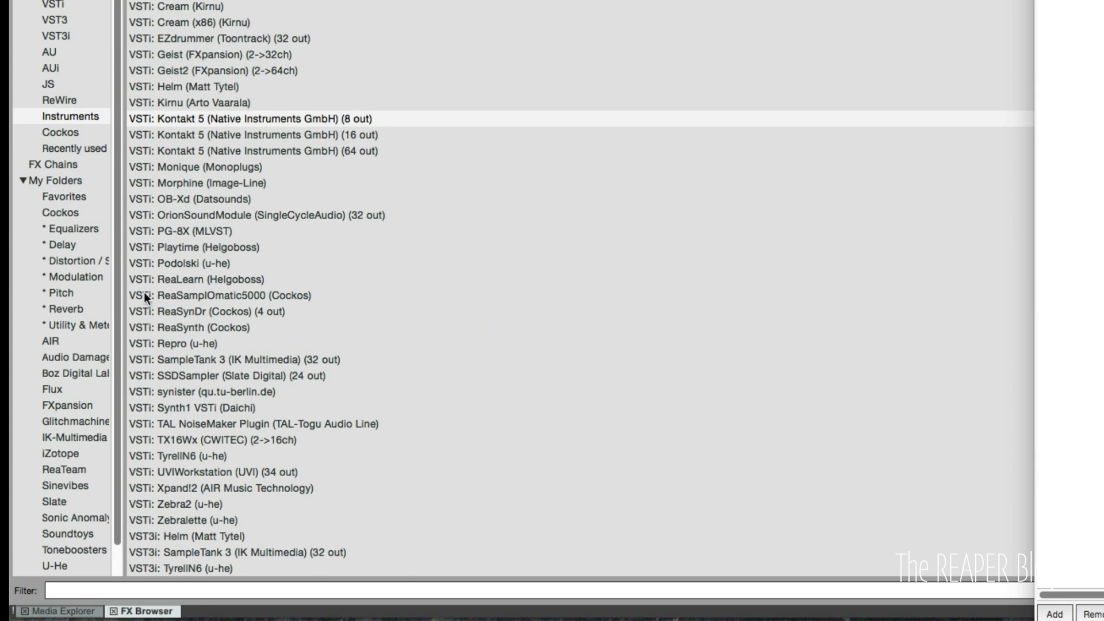
left_click(49, 84)
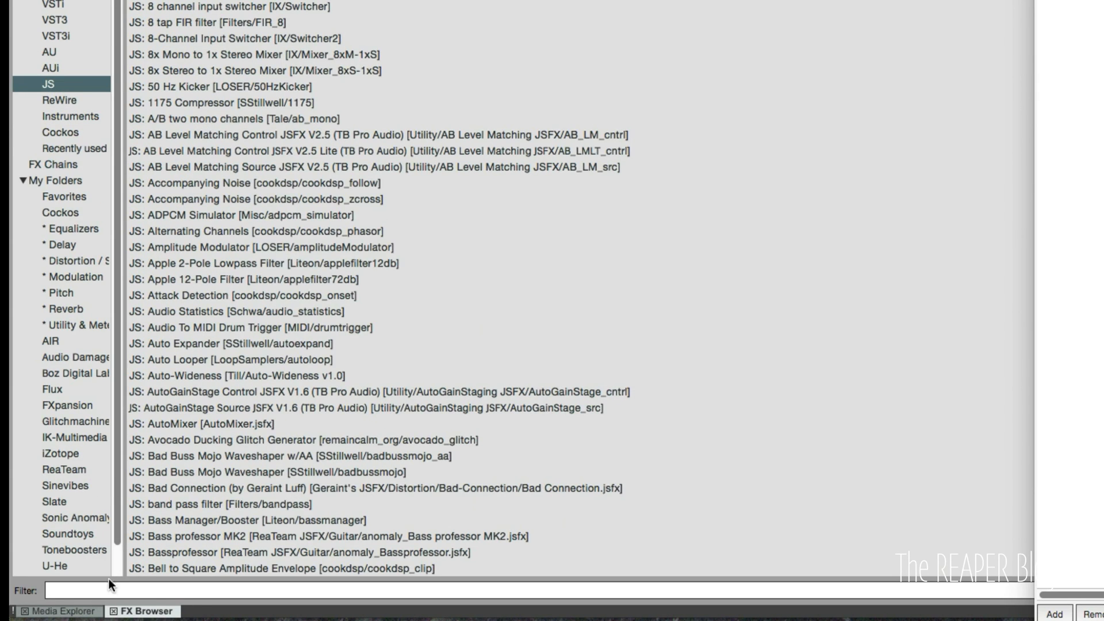
type("midi")
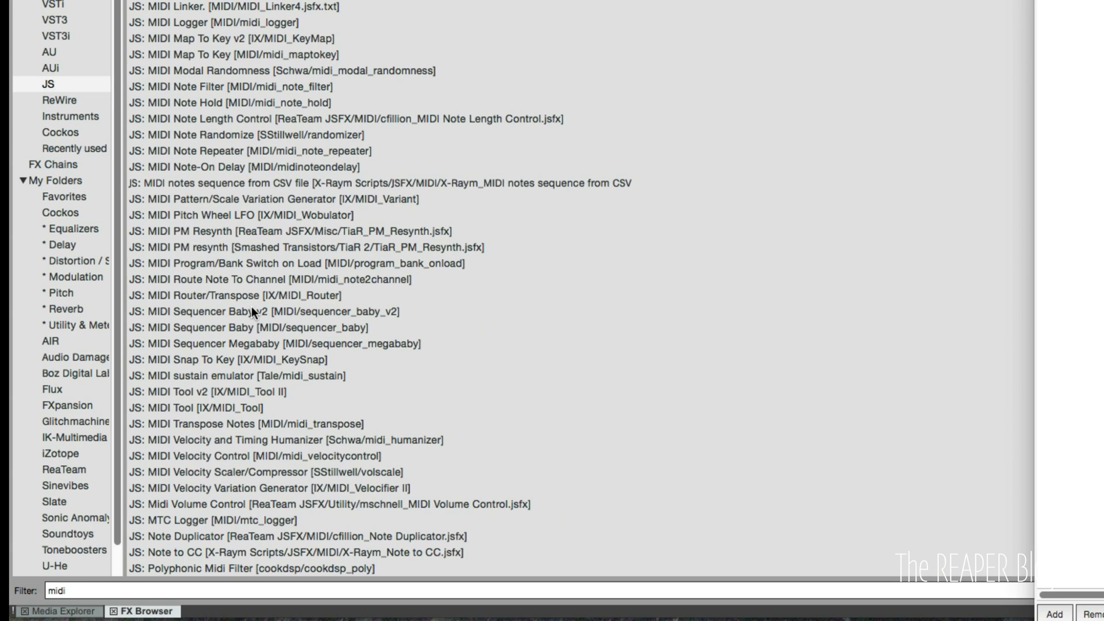
mouse_move(282, 413)
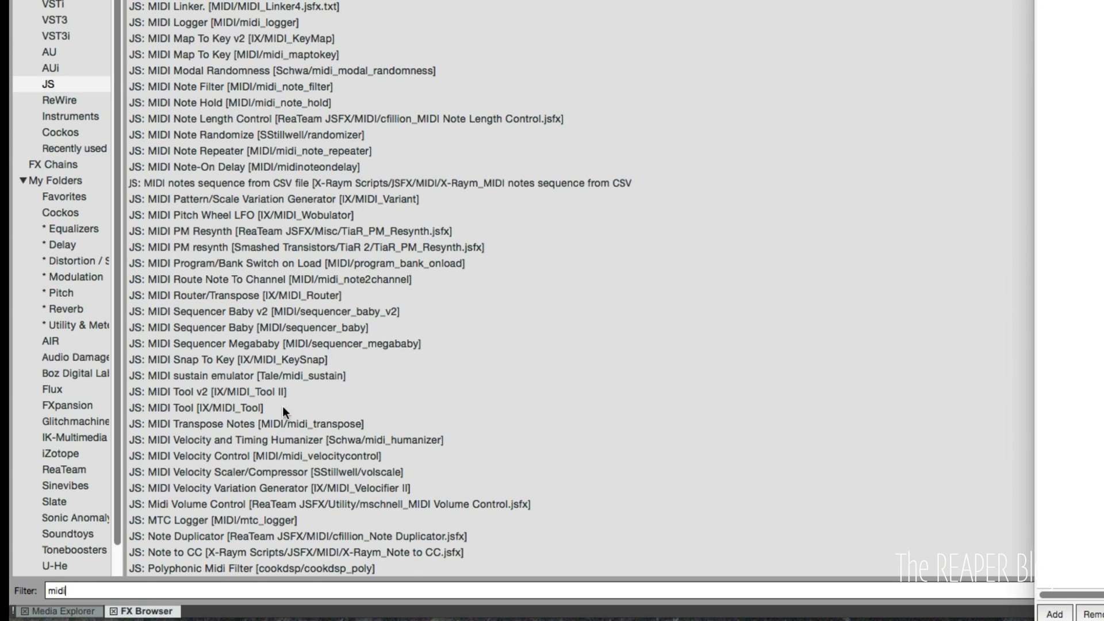
scroll("down", 3)
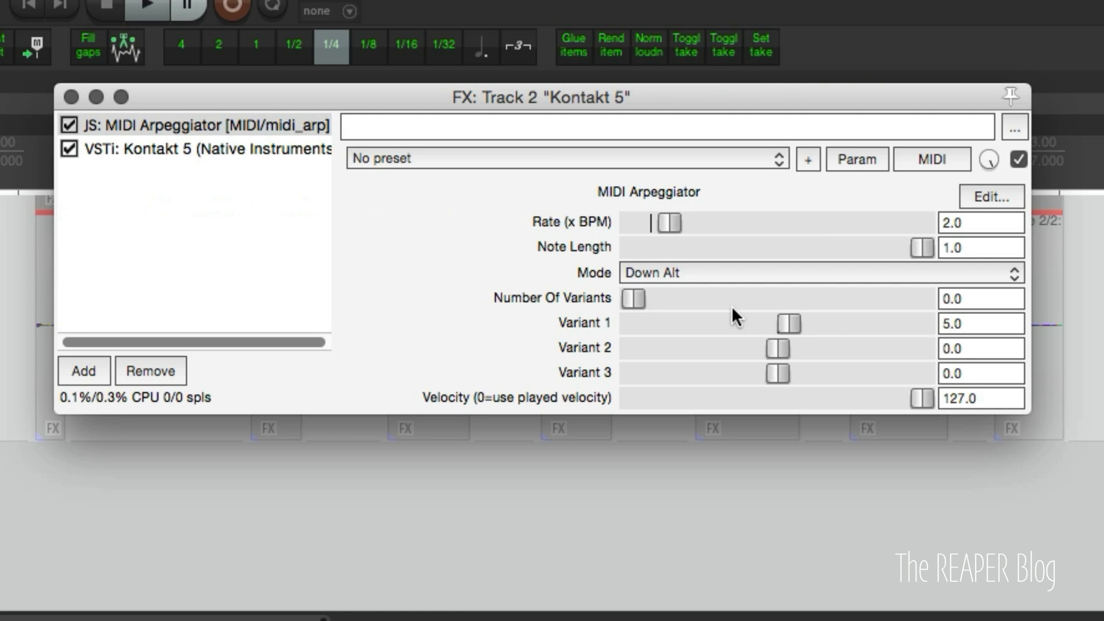
mouse_move(774, 350)
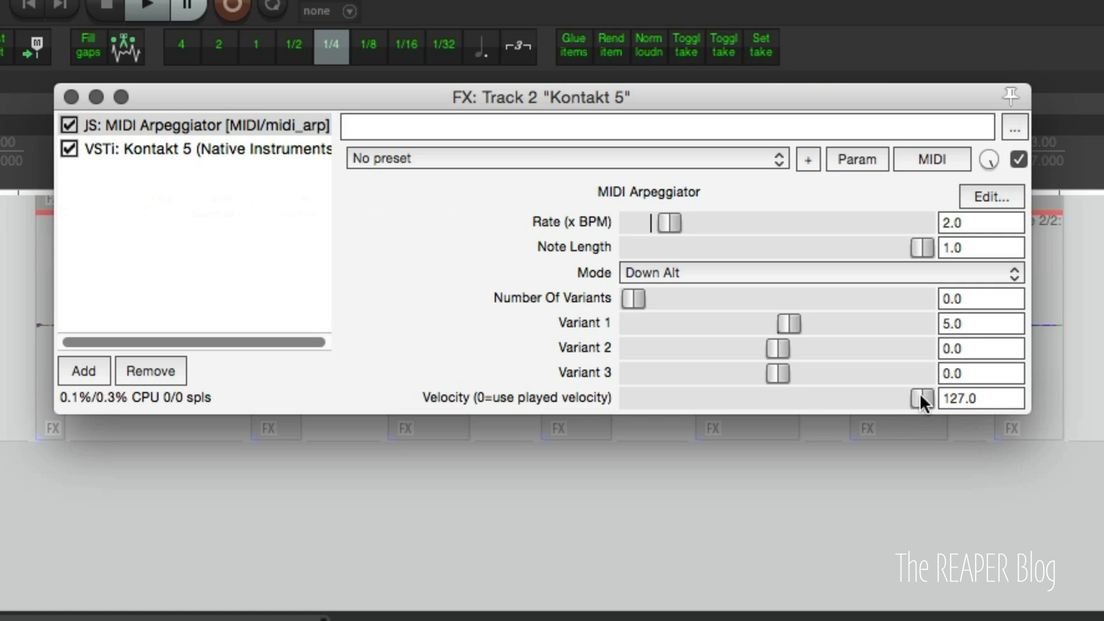
Bring the MIDI Arpeggiator velocity down to 0 so the played velocity is used
left_click_drag(920, 400, 757, 399)
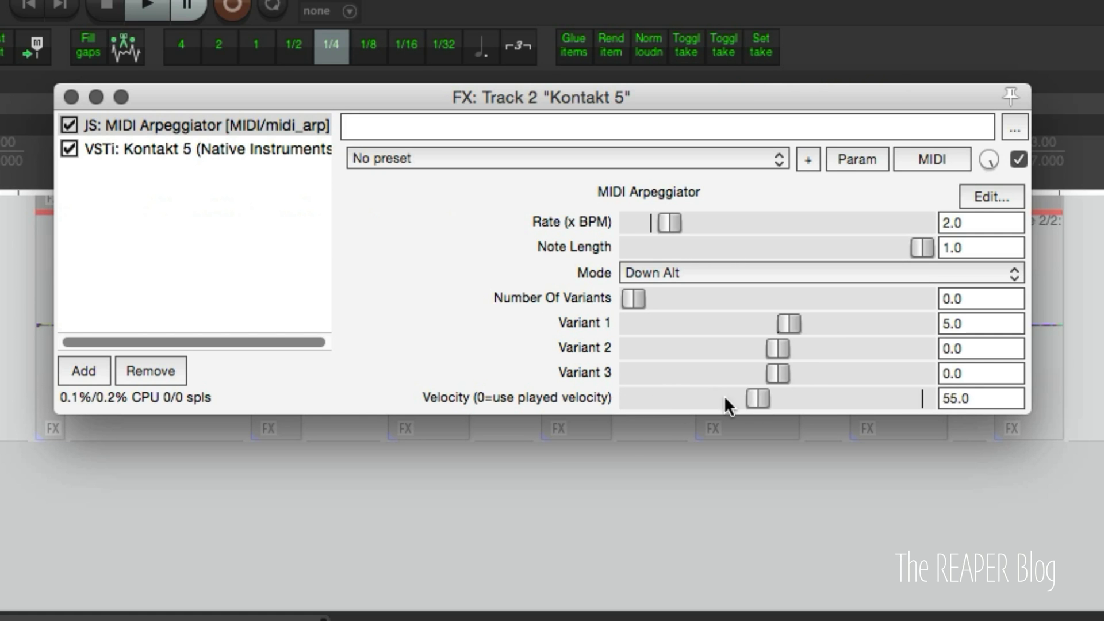
left_click_drag(759, 399, 733, 399)
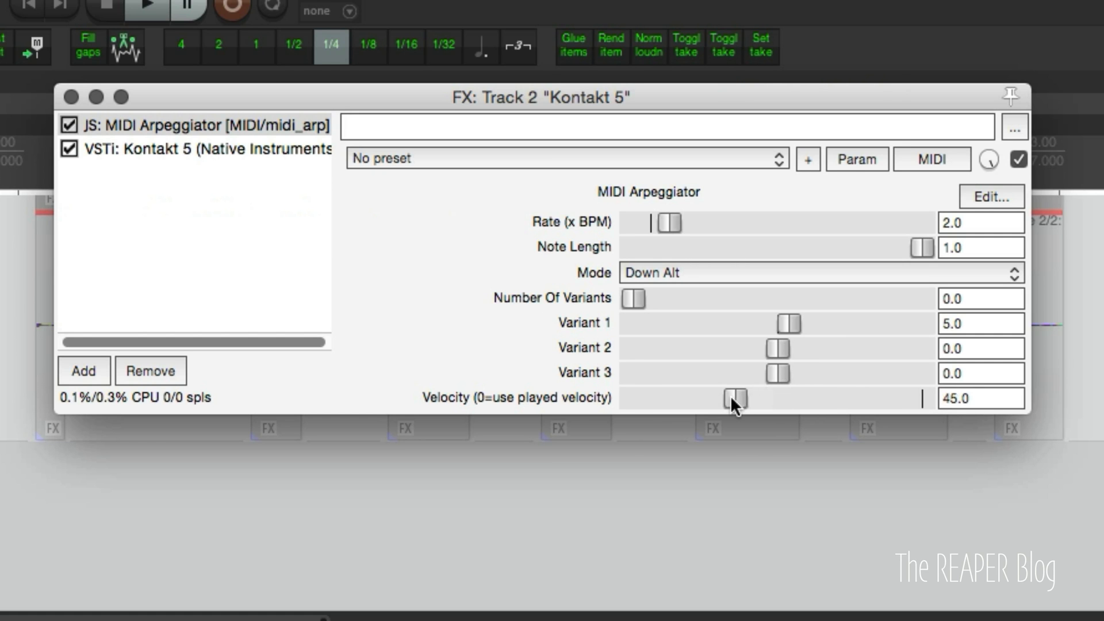
left_click_drag(736, 399, 680, 399)
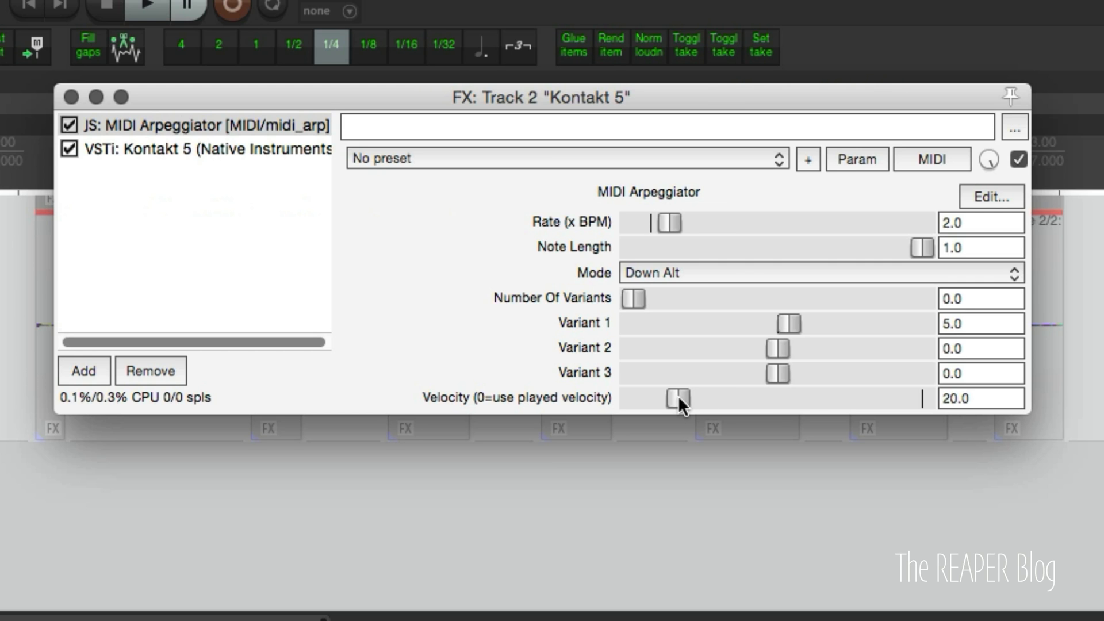
left_click_drag(676, 398, 820, 398)
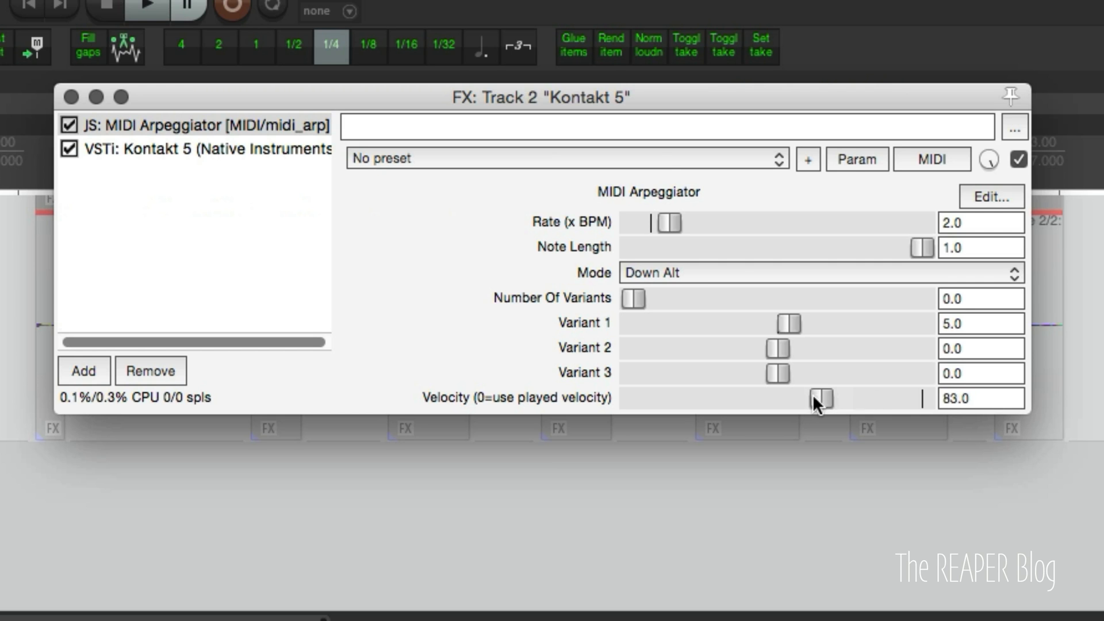
left_click_drag(820, 399, 631, 399)
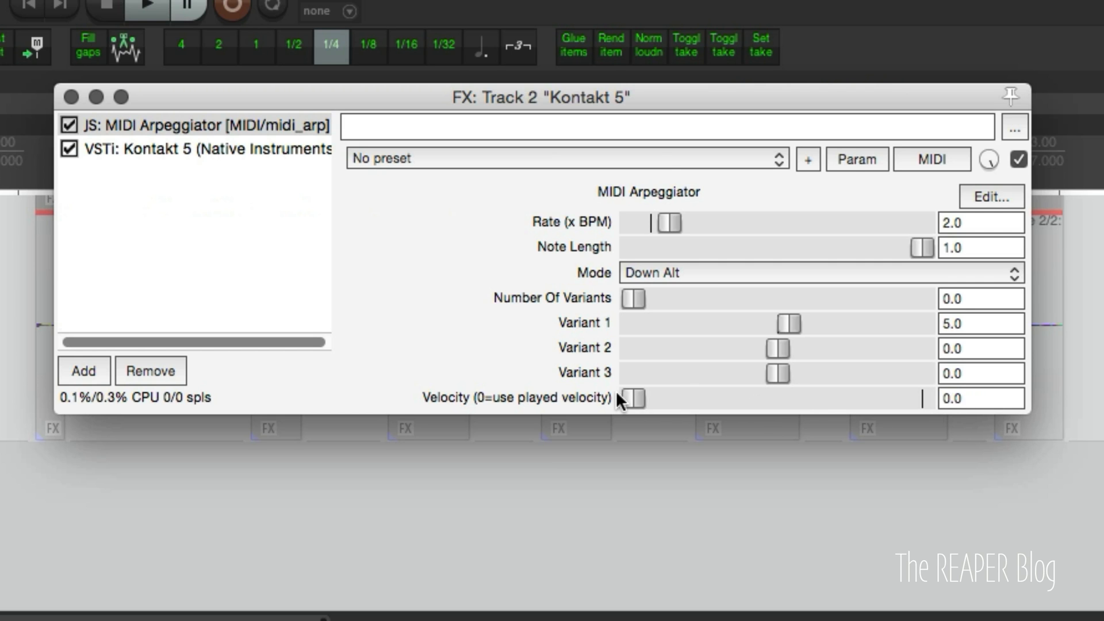
mouse_move(665, 405)
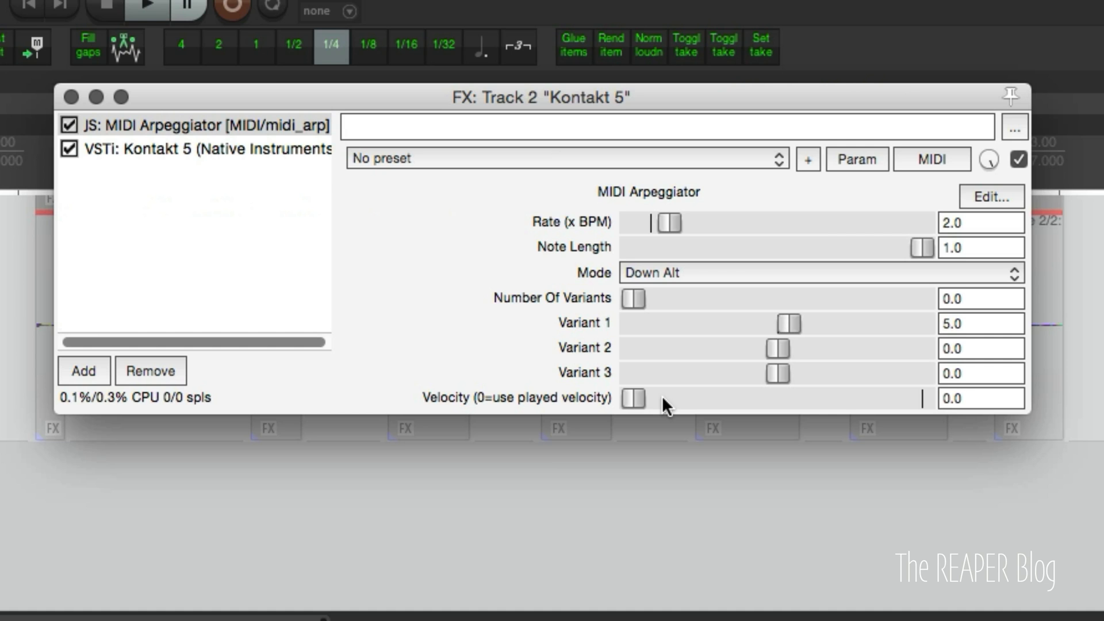
mouse_move(675, 279)
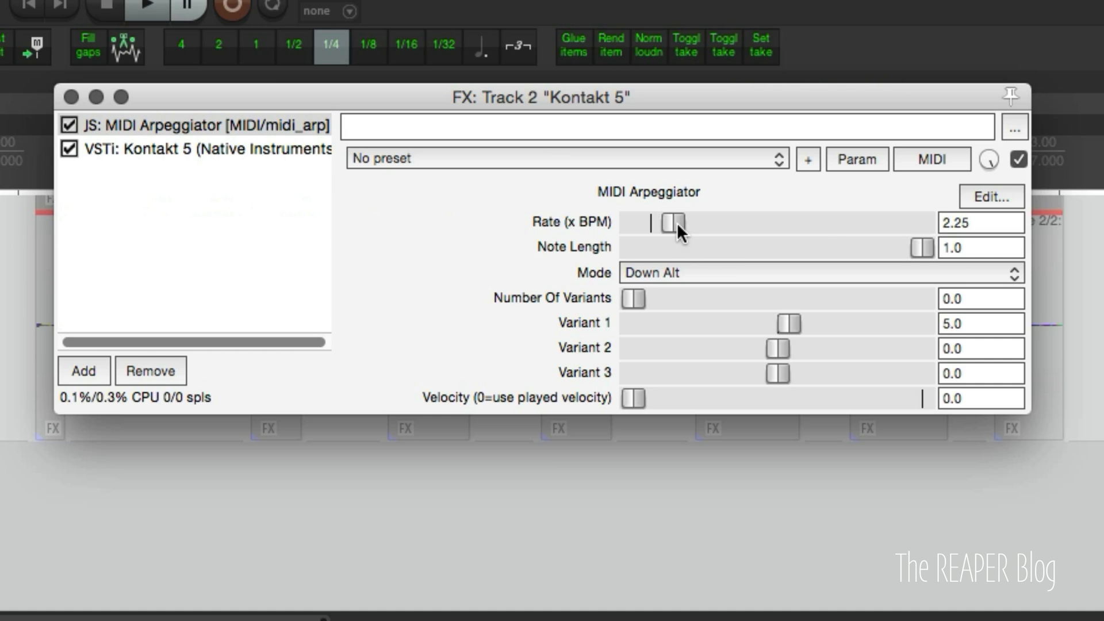
Raise the arpeggiator Rate (x BPM) to 3.0
left_click_drag(672, 223, 694, 223)
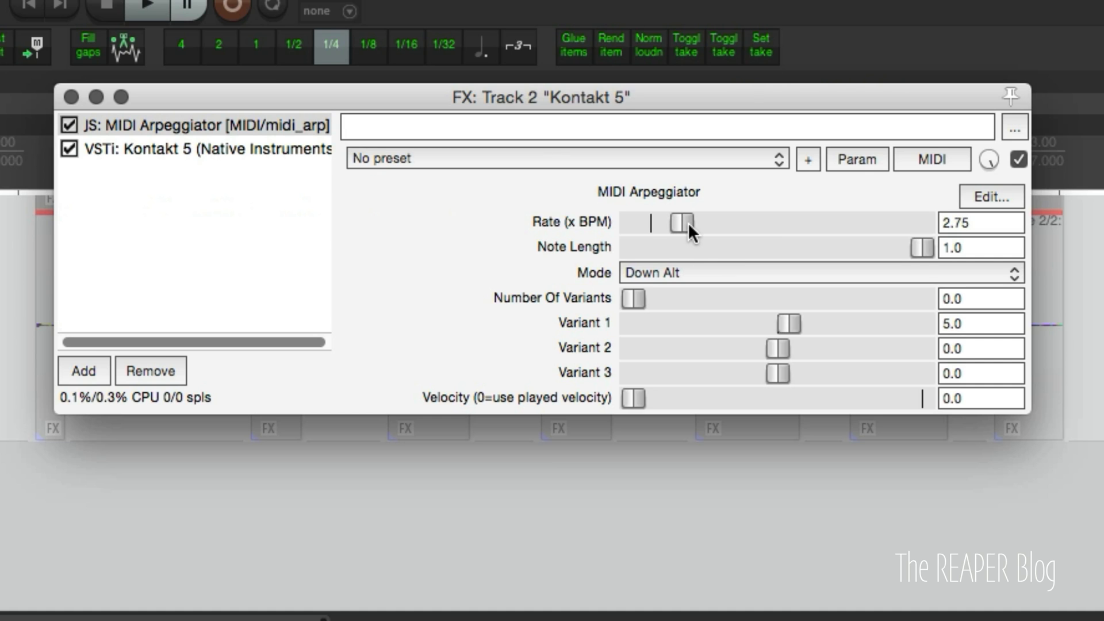
left_click_drag(682, 222, 678, 222)
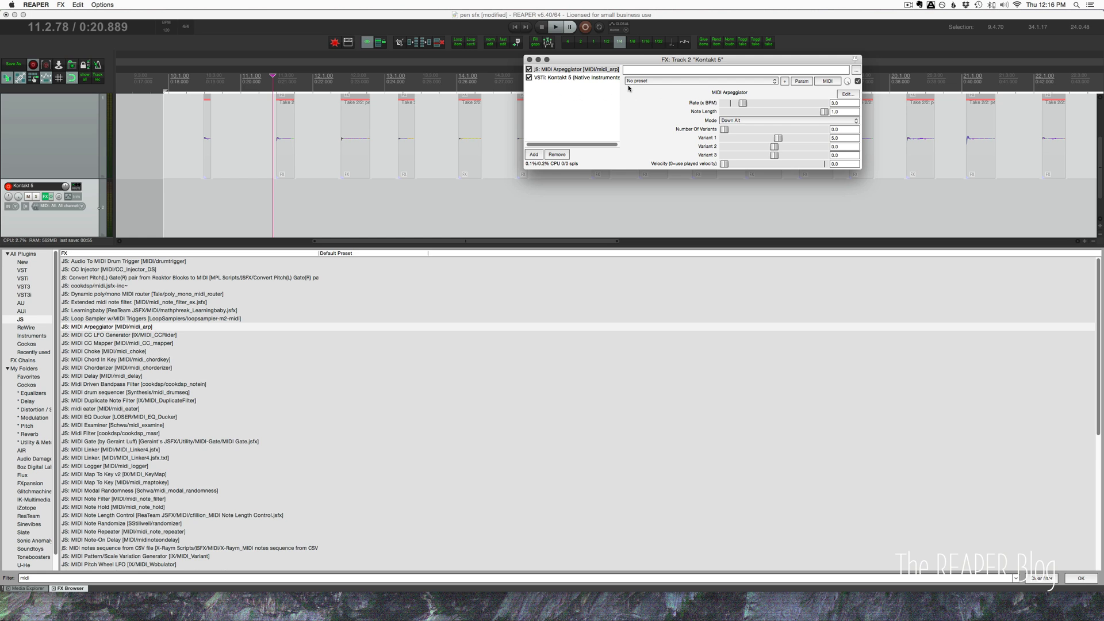
mouse_move(609, 164)
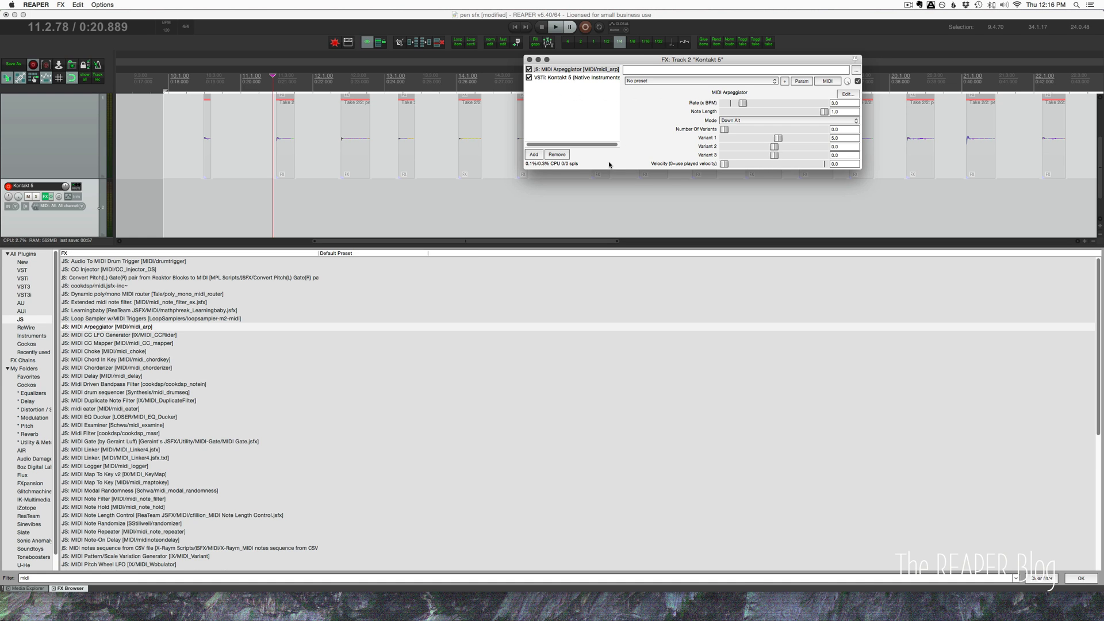